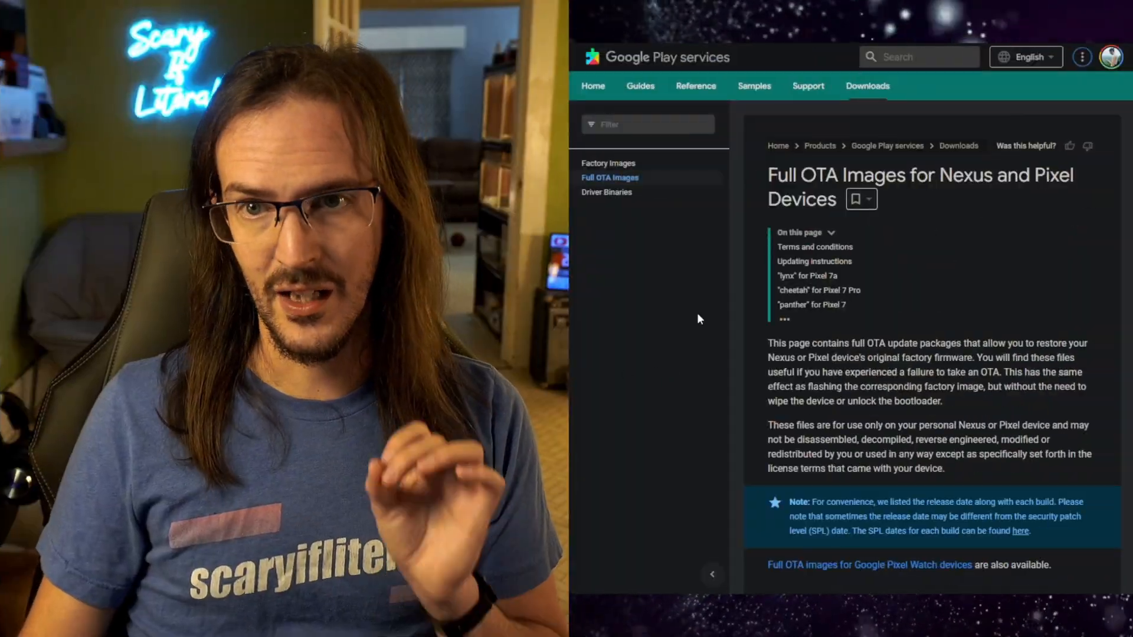
Scroll the Full OTA Images list to the Pixel 7 Pro section and highlight the May 2023 TQ2A.230505.002 build.
scroll("down", 3)
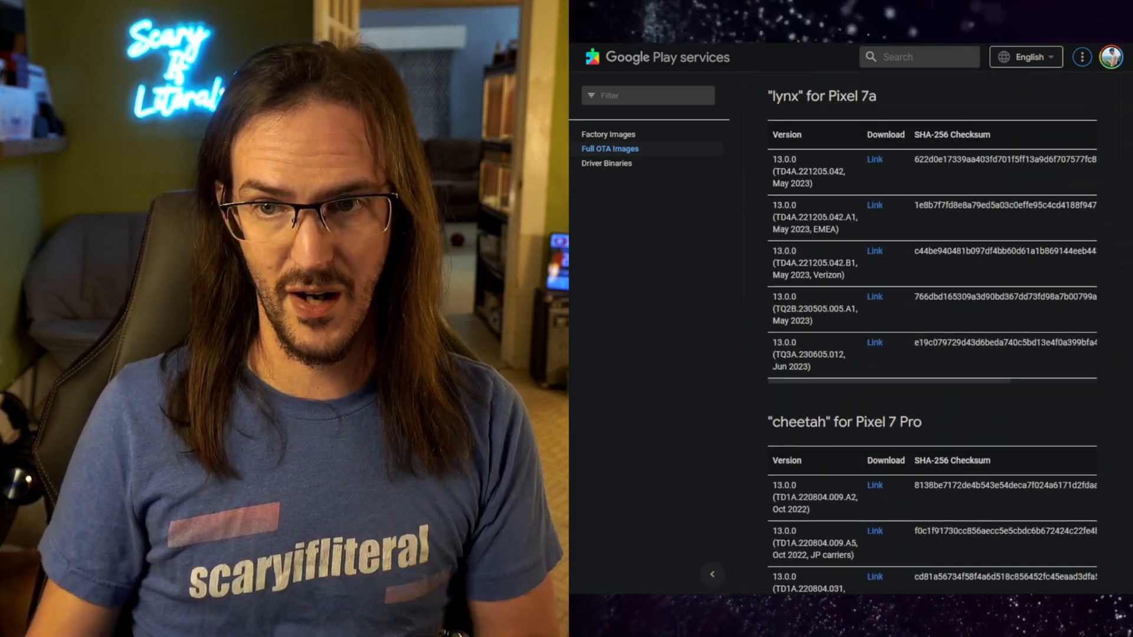
scroll("down", 3)
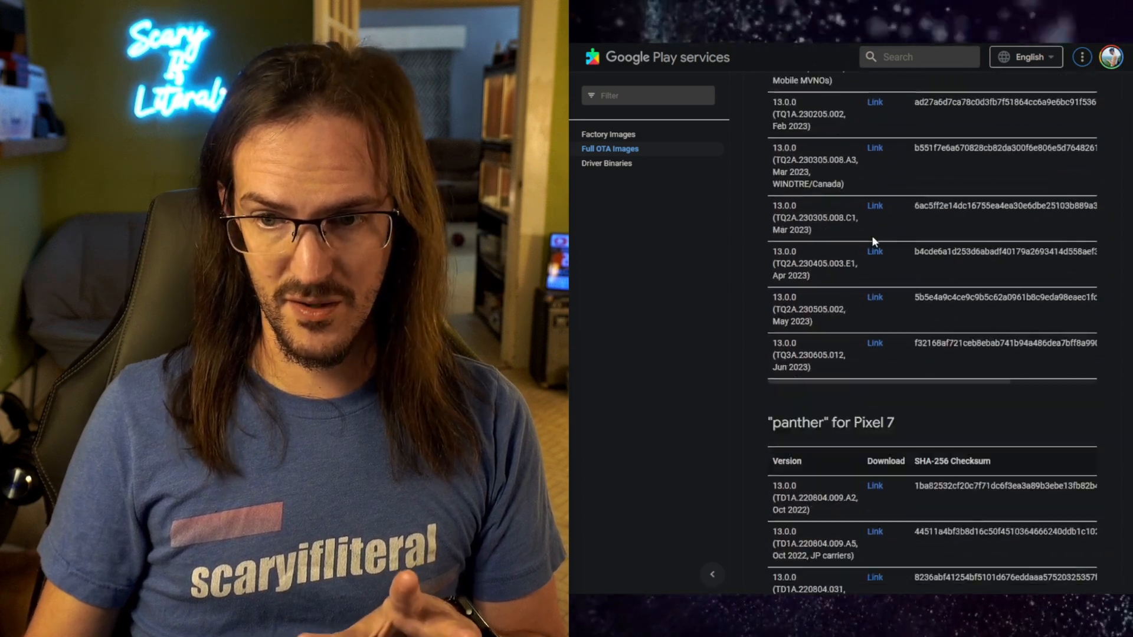
scroll("down", 3)
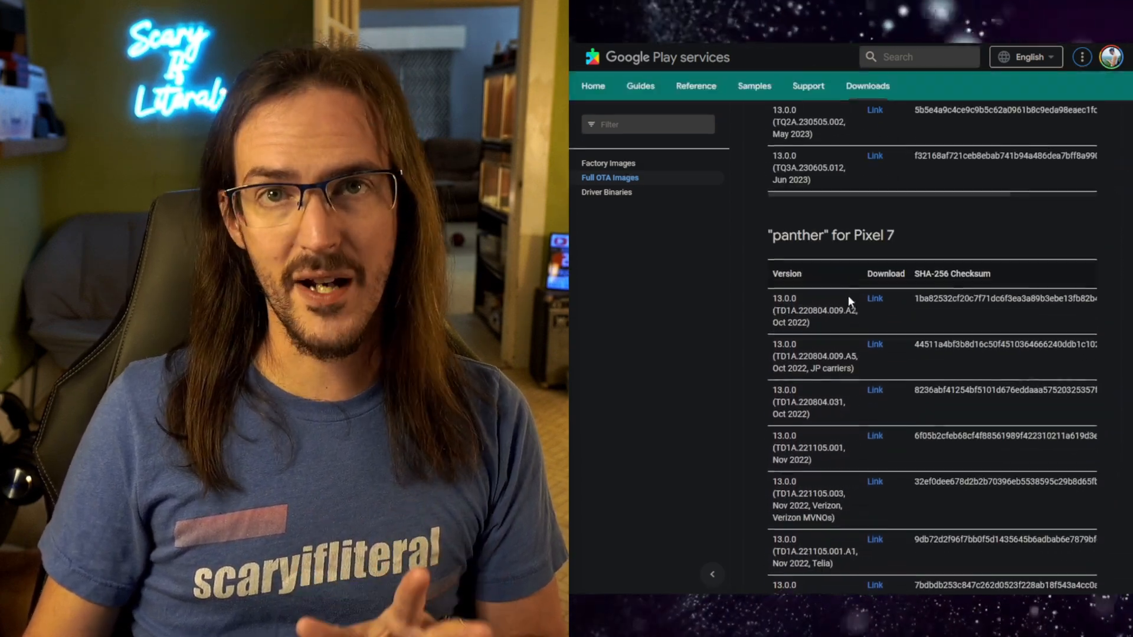
scroll("down", 3)
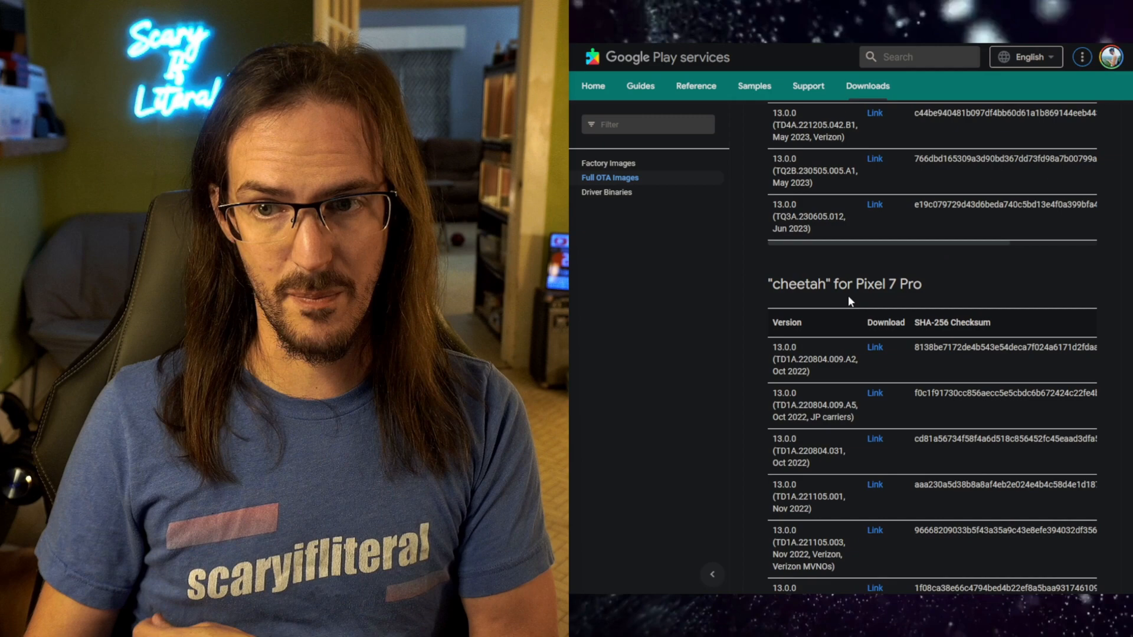
scroll("down", 3)
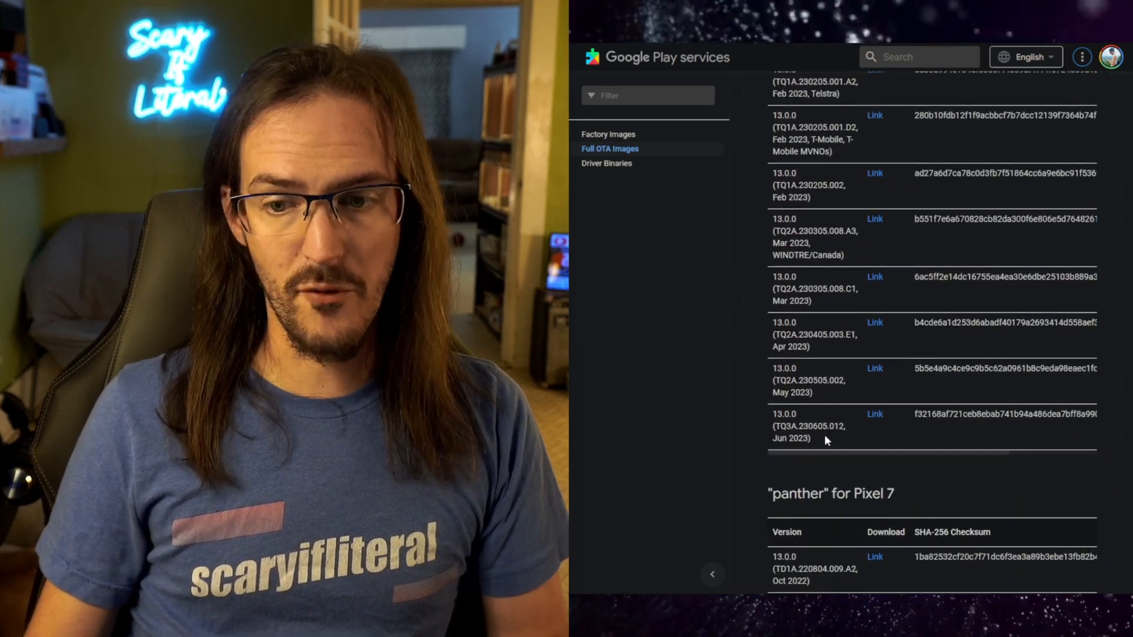
triple_click(808, 426)
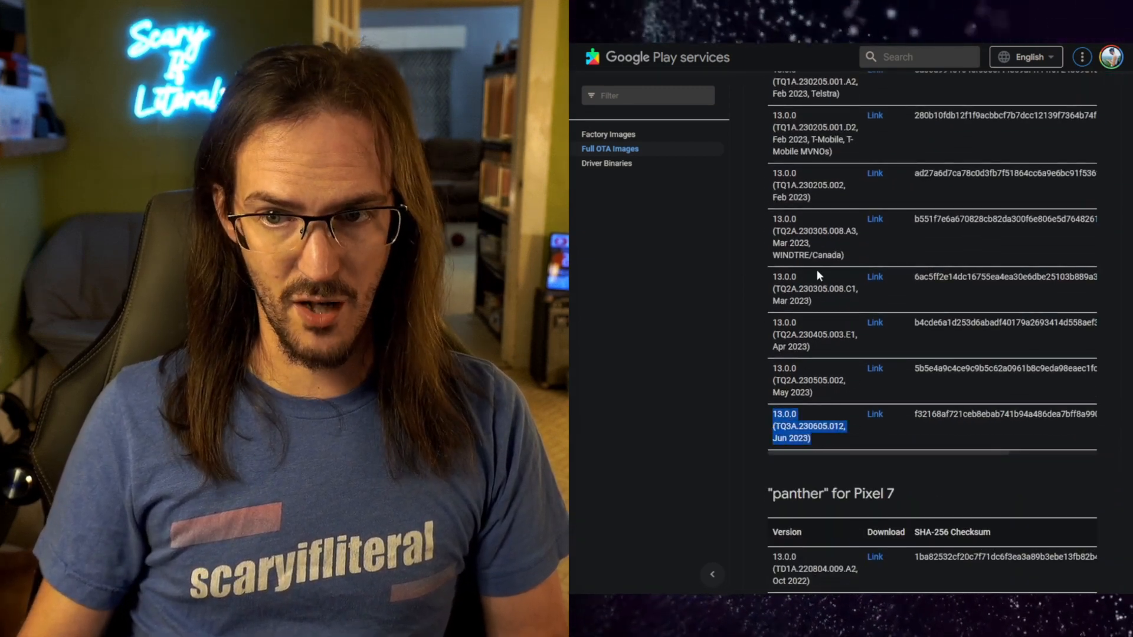
scroll("up", 3)
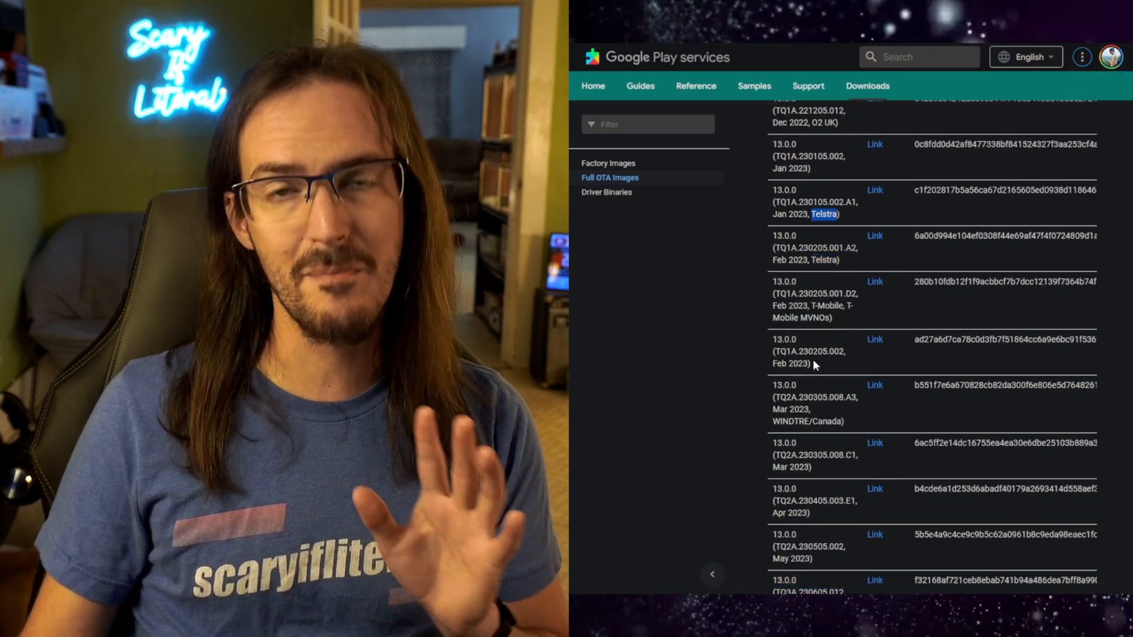
scroll("down", 3)
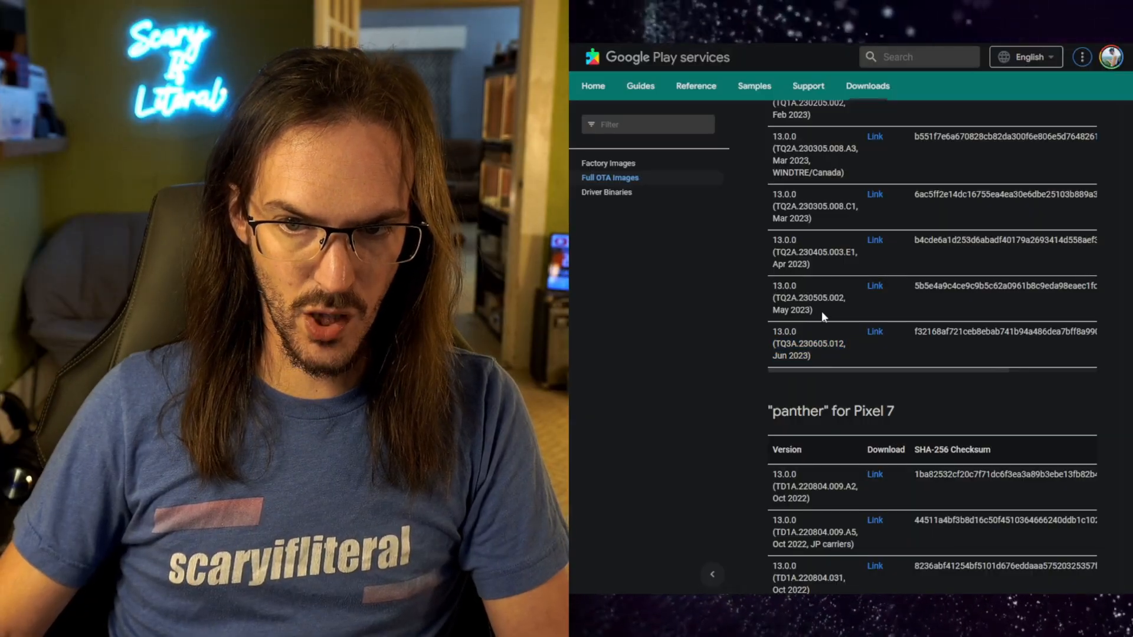
double_click(807, 297)
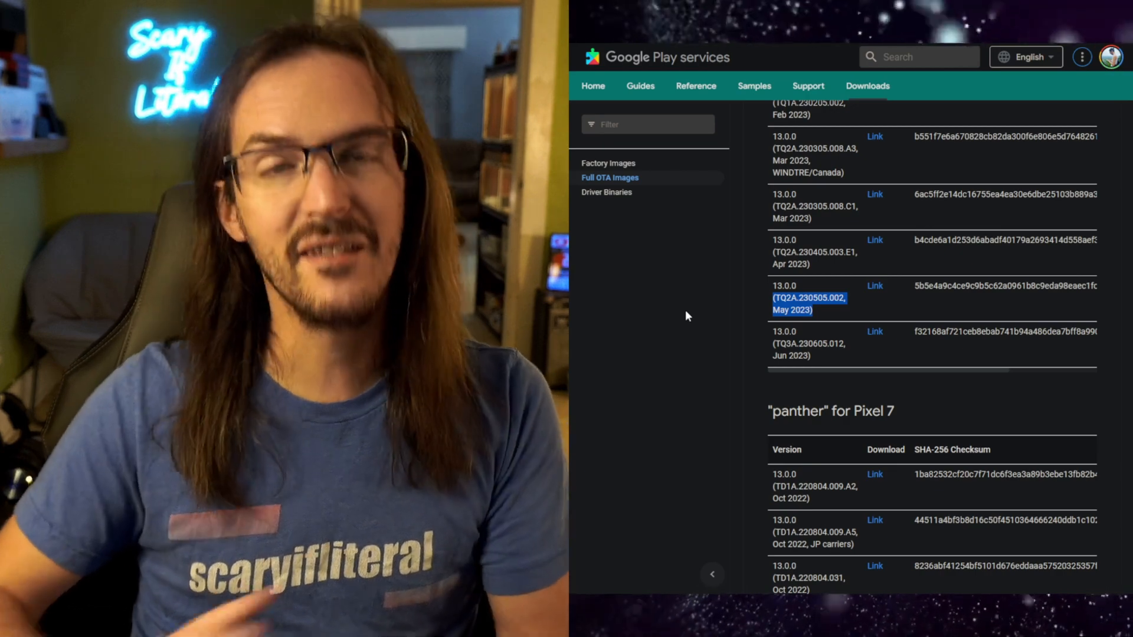
mouse_move(875, 331)
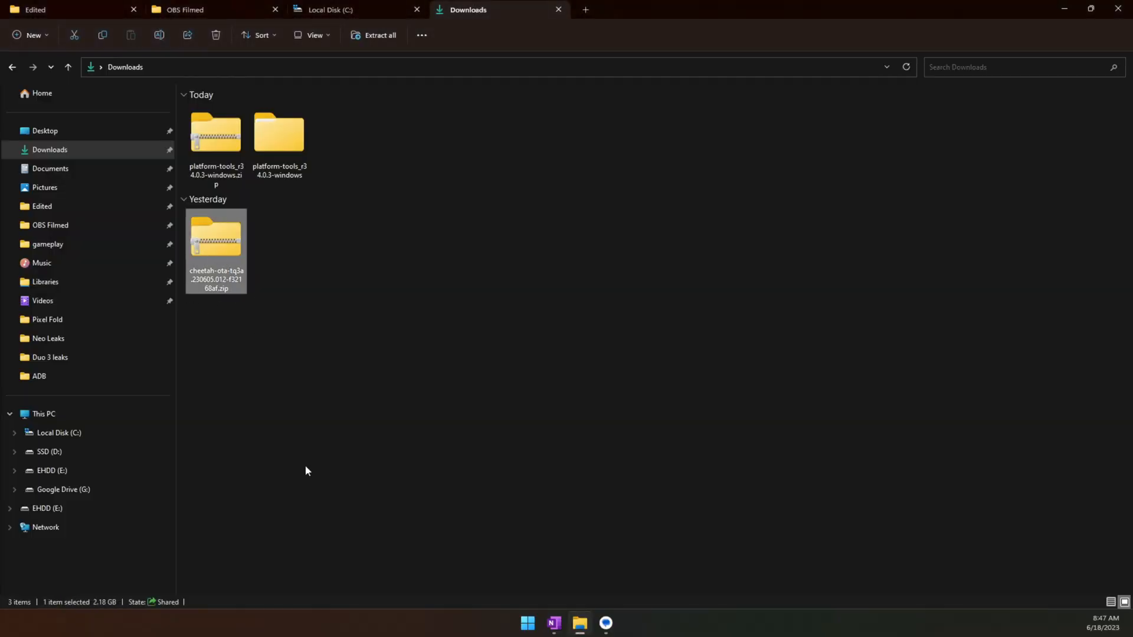
mouse_move(293, 421)
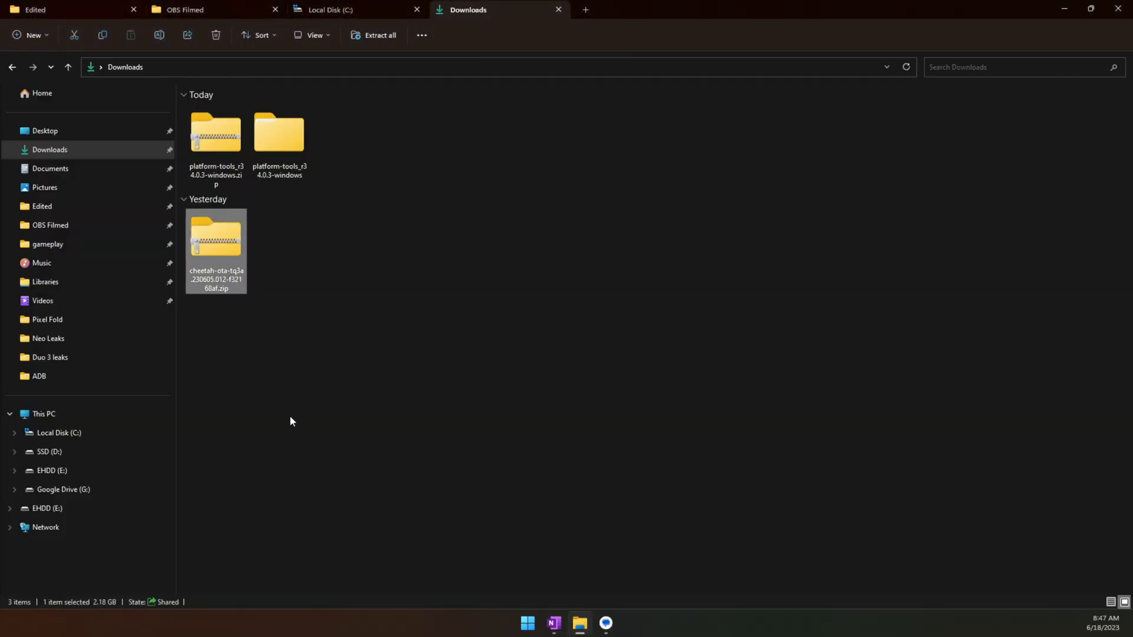
mouse_move(226, 312)
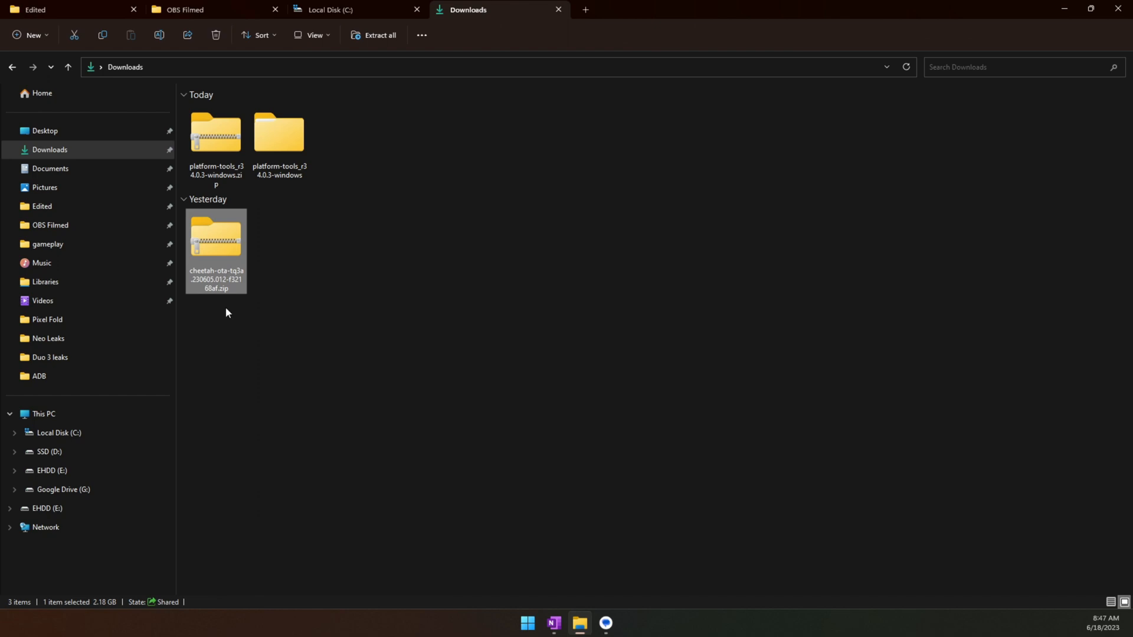
mouse_move(217, 291)
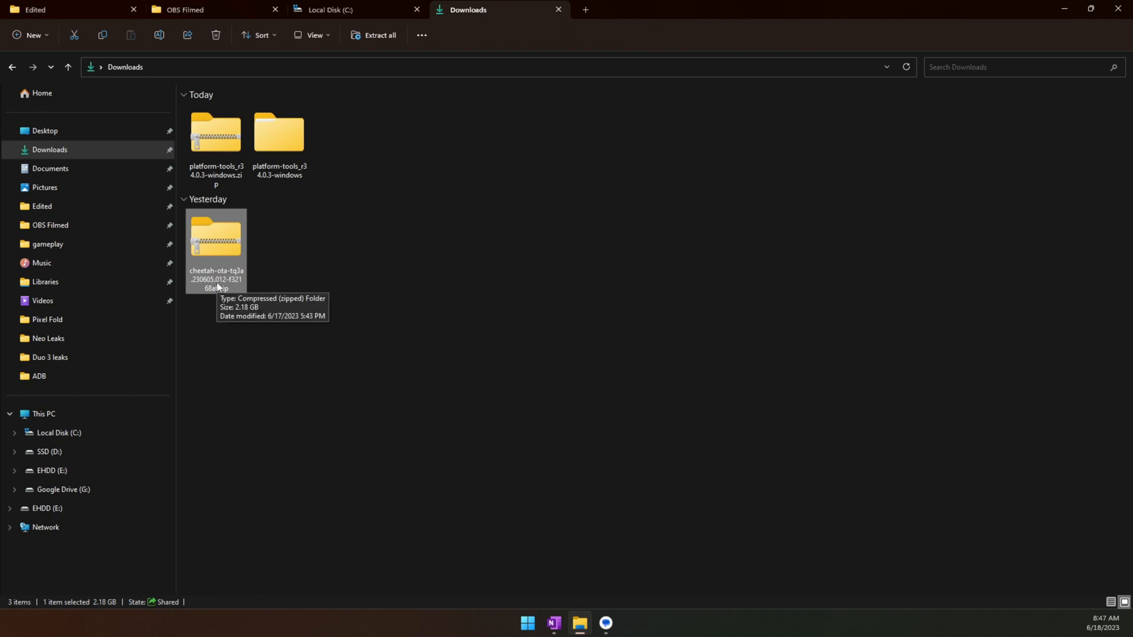
Rename the cheetah OTA zip to pixel.zip and switch to the Local Disk (C:) folder.
type("pixel.zip")
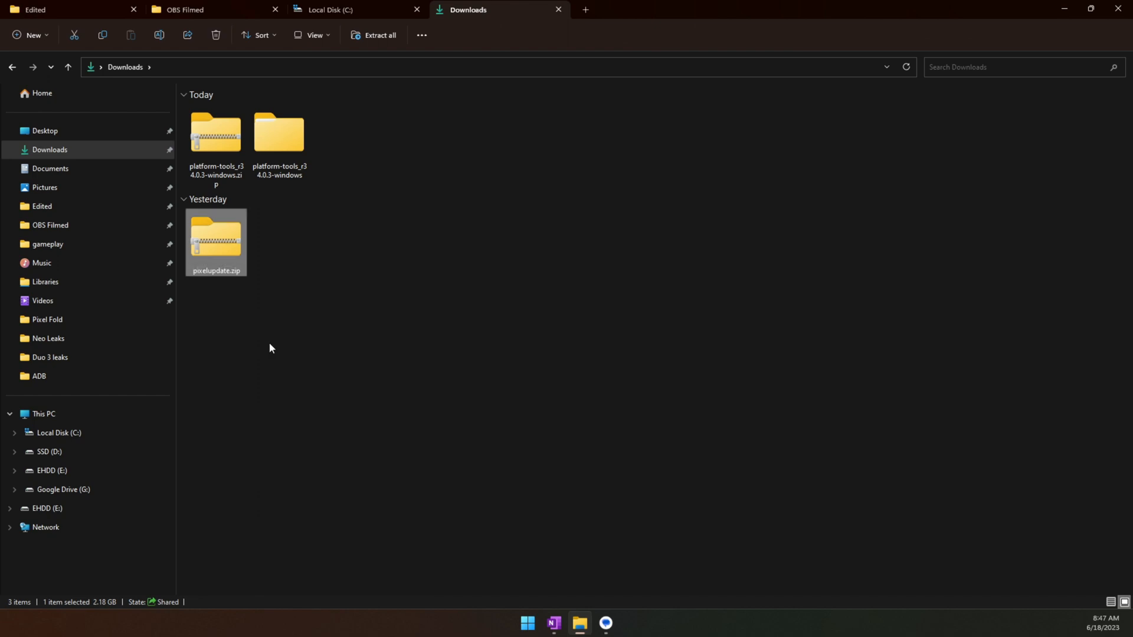
left_click(341, 10)
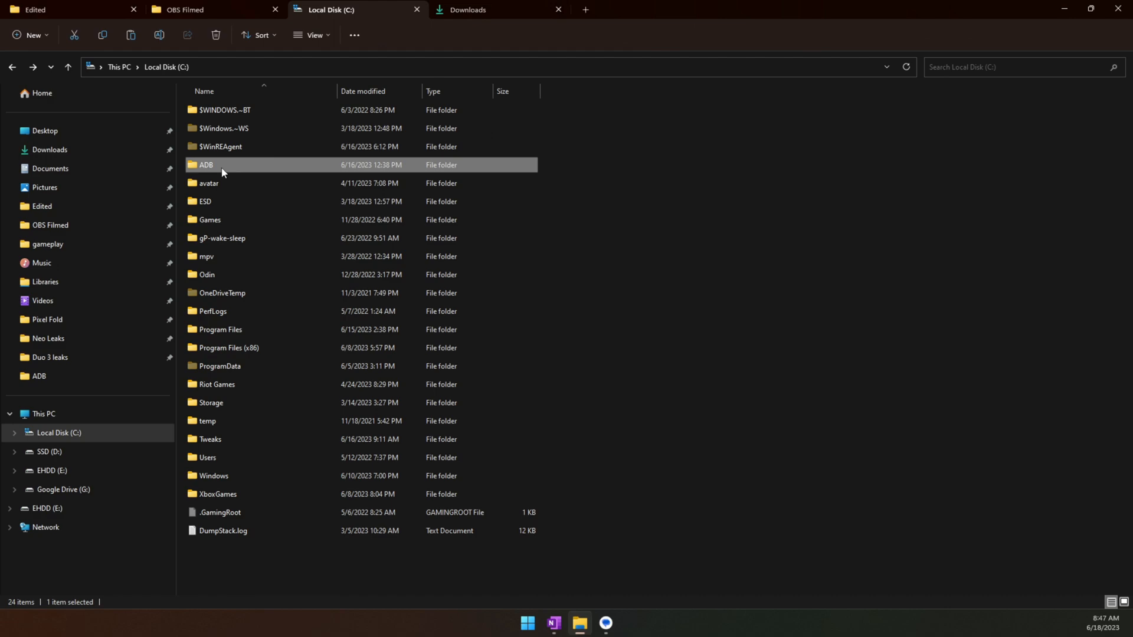
Open the ADB folder on C: and select the recoveryduo.zip archive inside it.
double_click(206, 164)
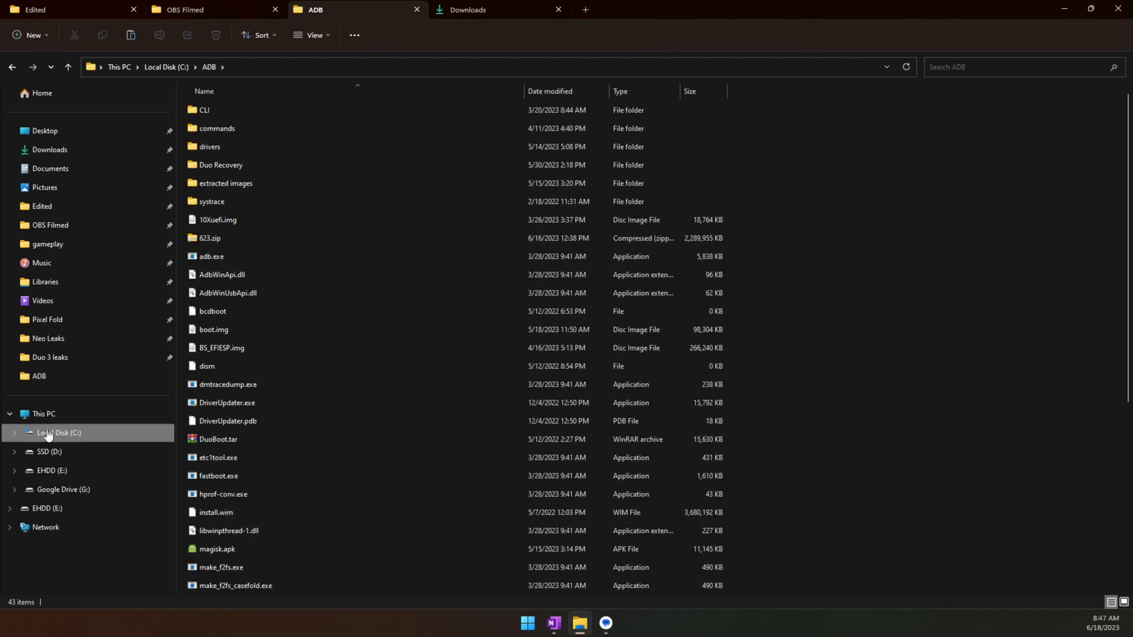
mouse_move(273, 282)
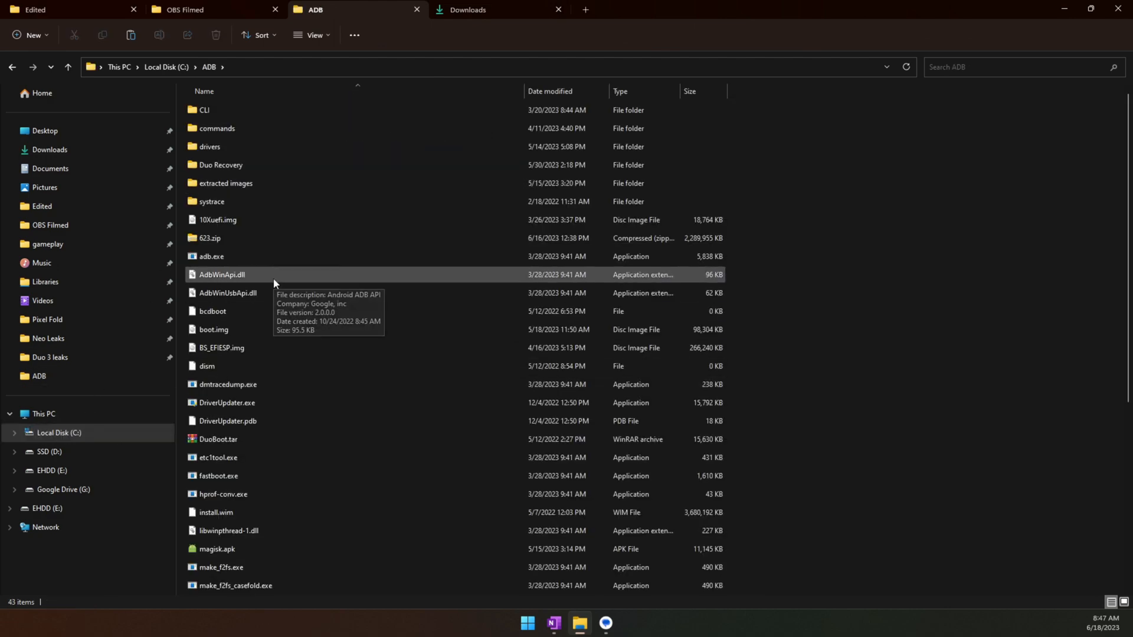
scroll("down", 3)
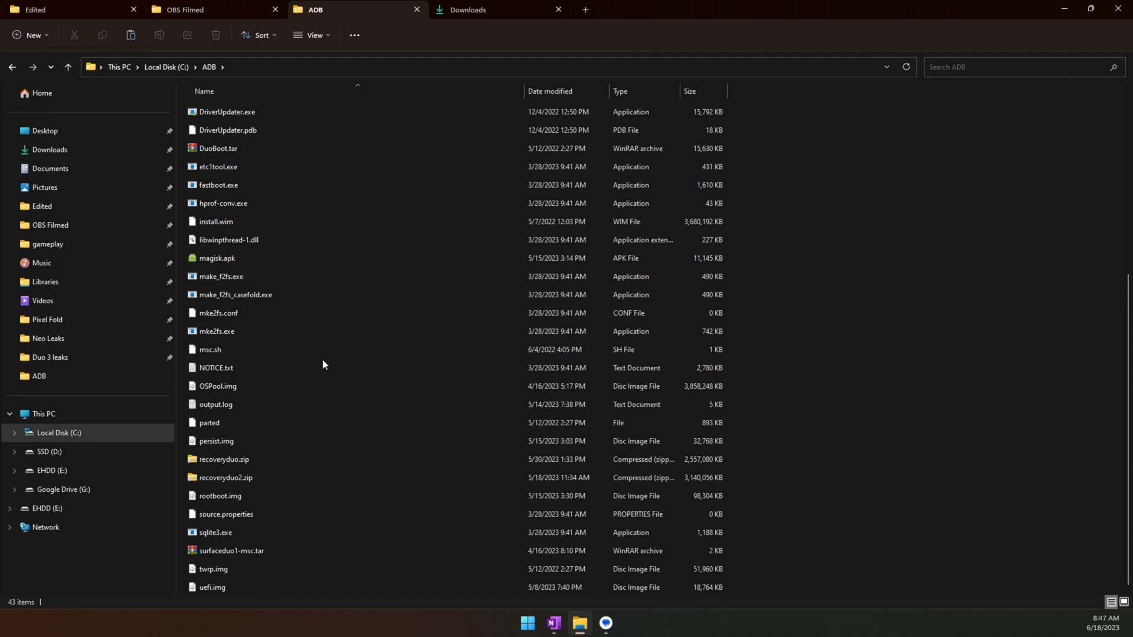
mouse_move(310, 450)
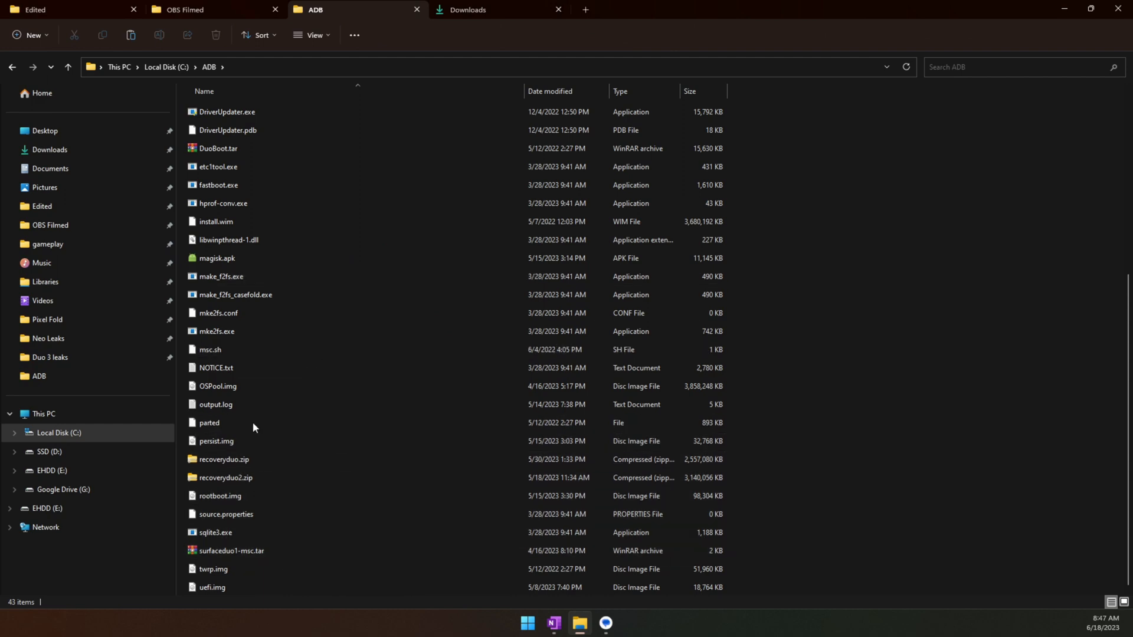
left_click(222, 459)
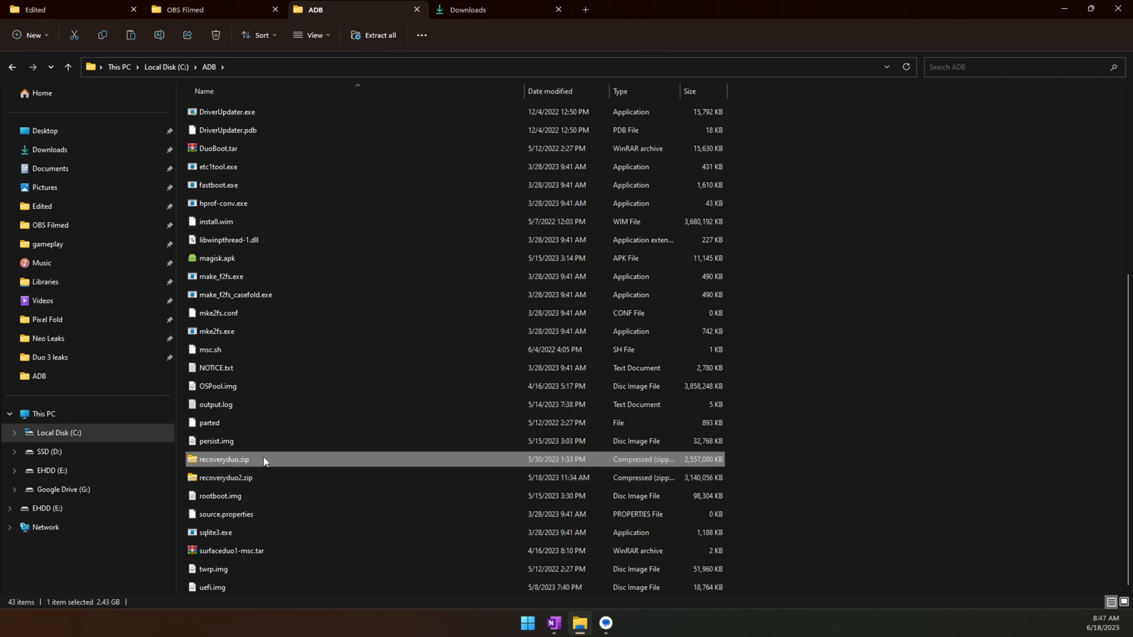
mouse_move(266, 460)
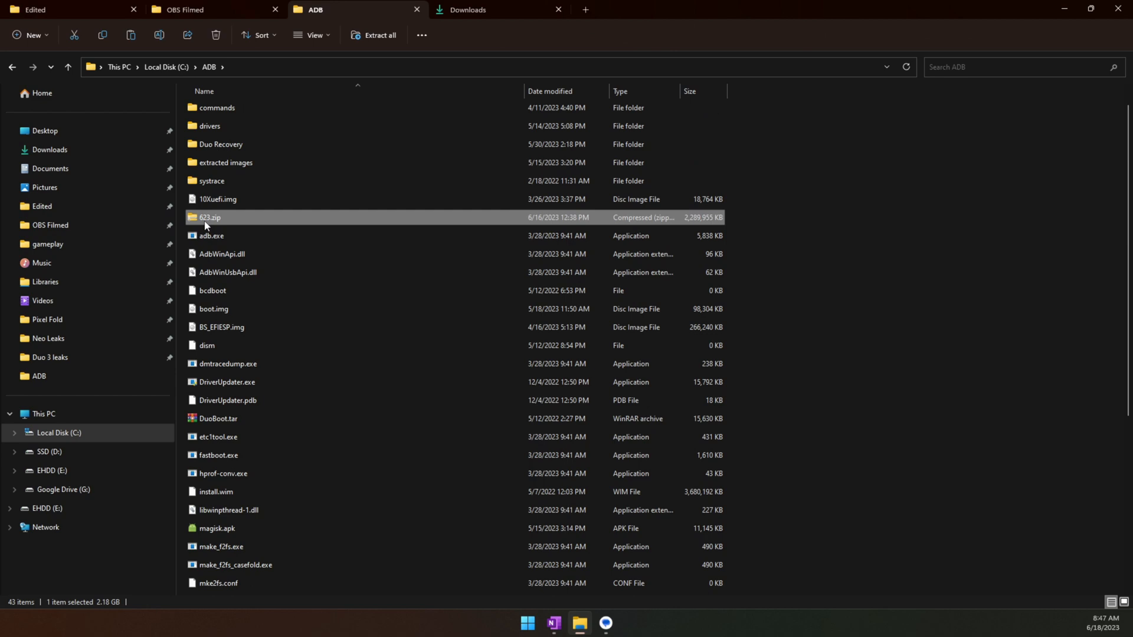
mouse_move(205, 228)
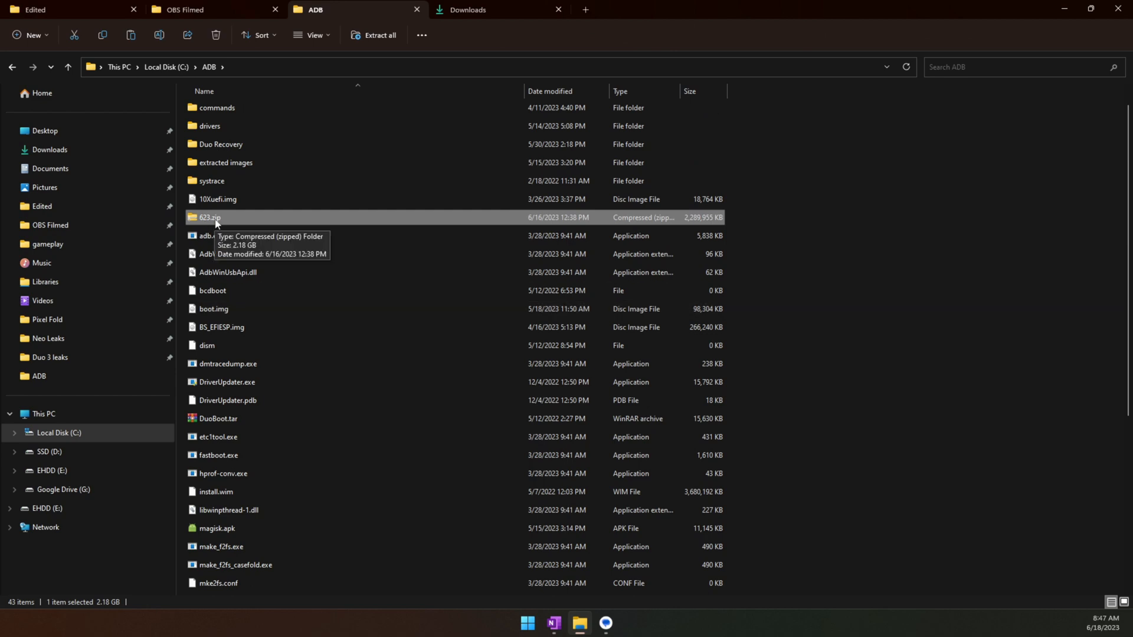